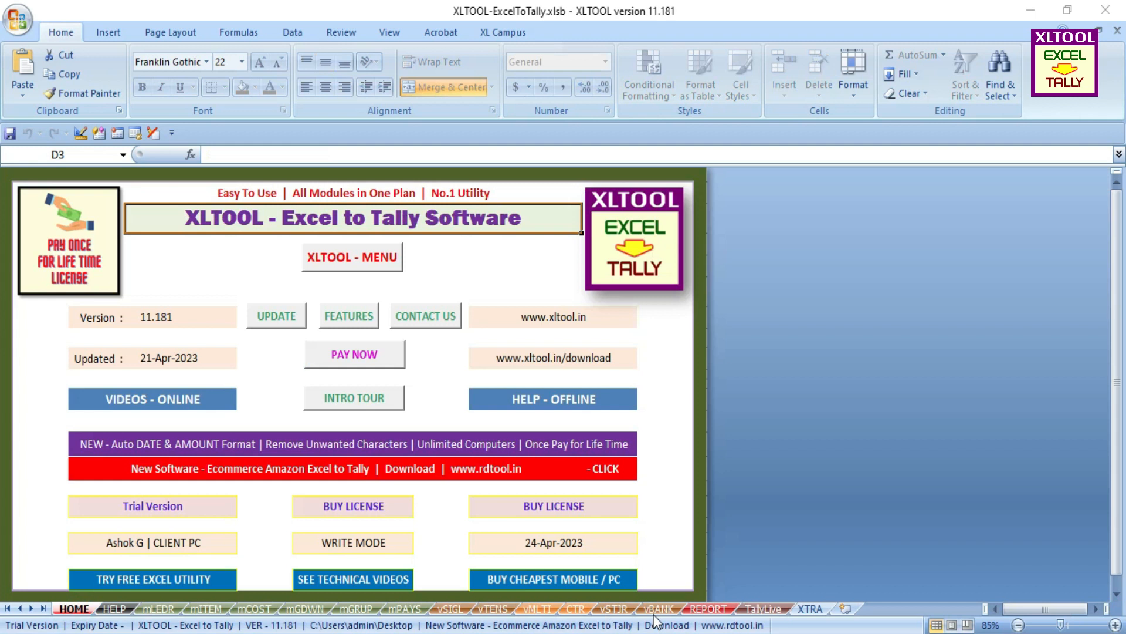
Switch to the vTENS voucher sheet holding the six sample entries
{"action": "left_click", "coordinate": [492, 609]}
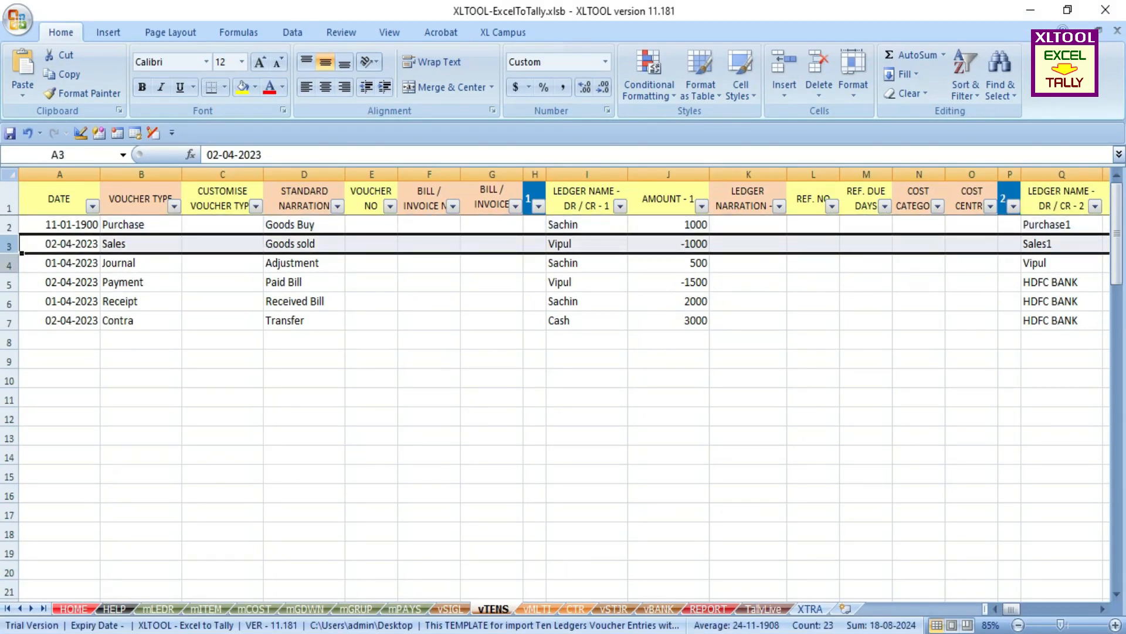
{"action": "left_click", "coordinate": [59, 262]}
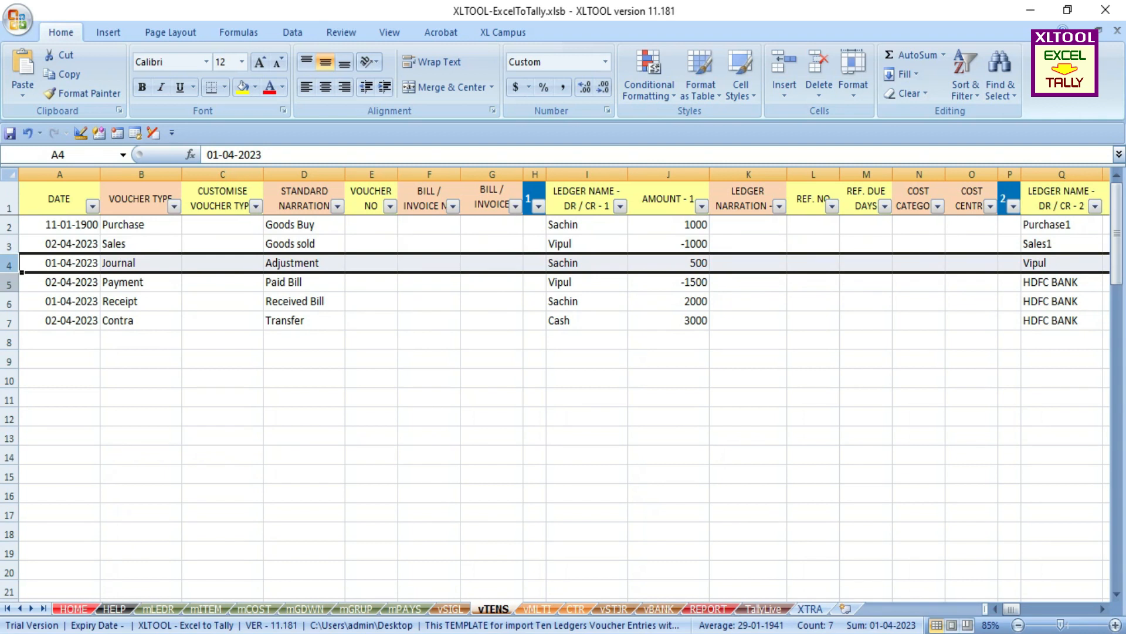
{"action": "left_click", "coordinate": [58, 281]}
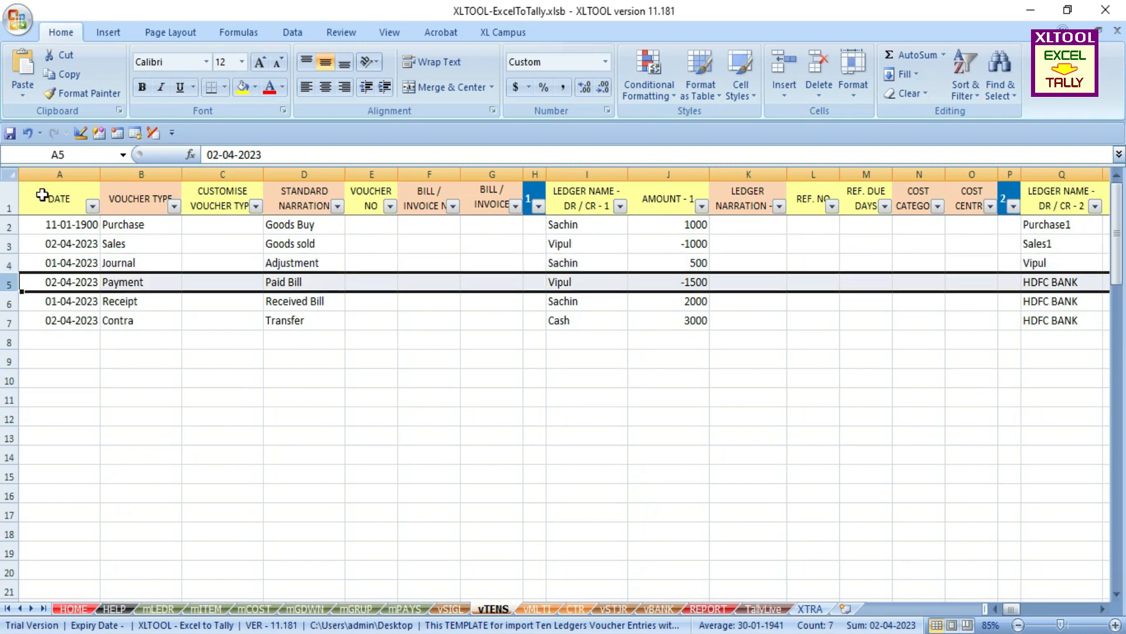
{"action": "left_click", "coordinate": [58, 199]}
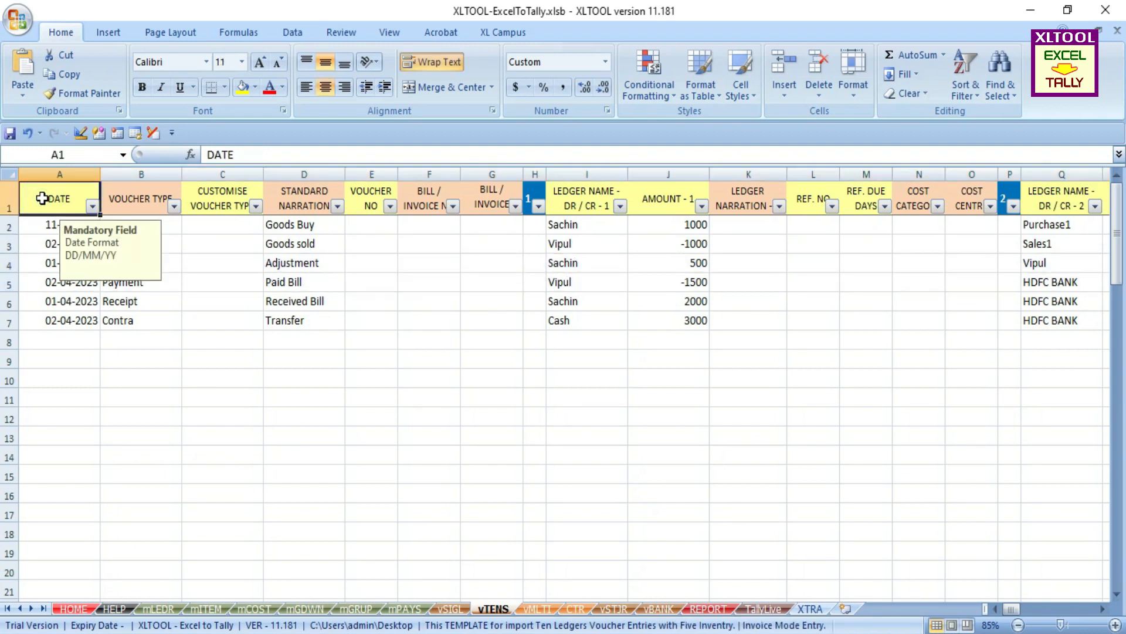
{"action": "left_click", "coordinate": [222, 198]}
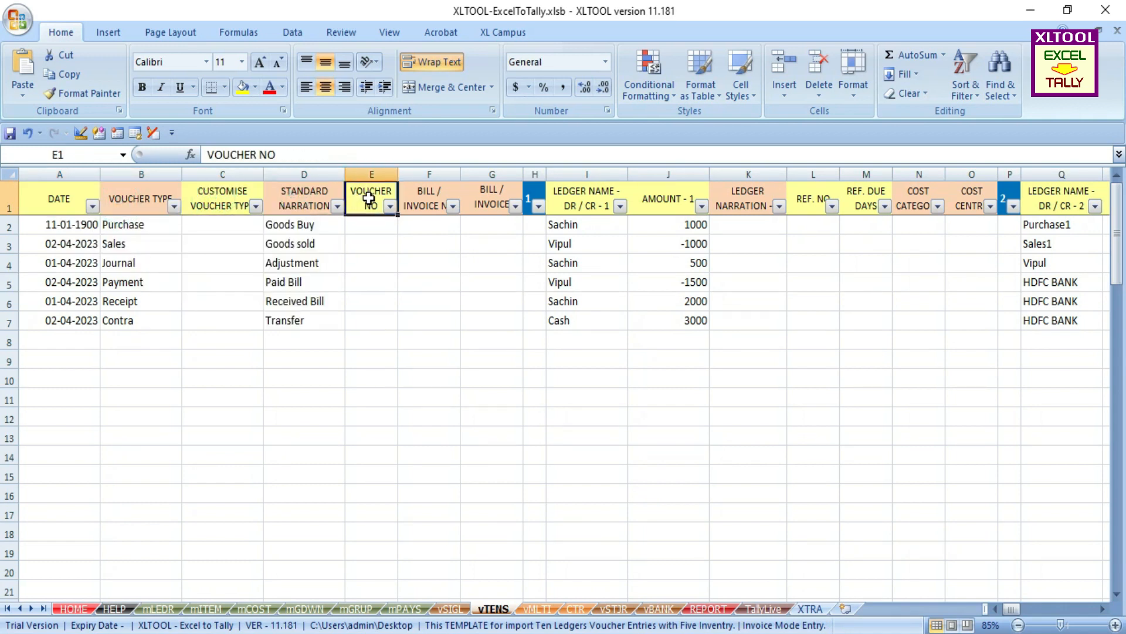
{"action": "left_click", "coordinate": [492, 199]}
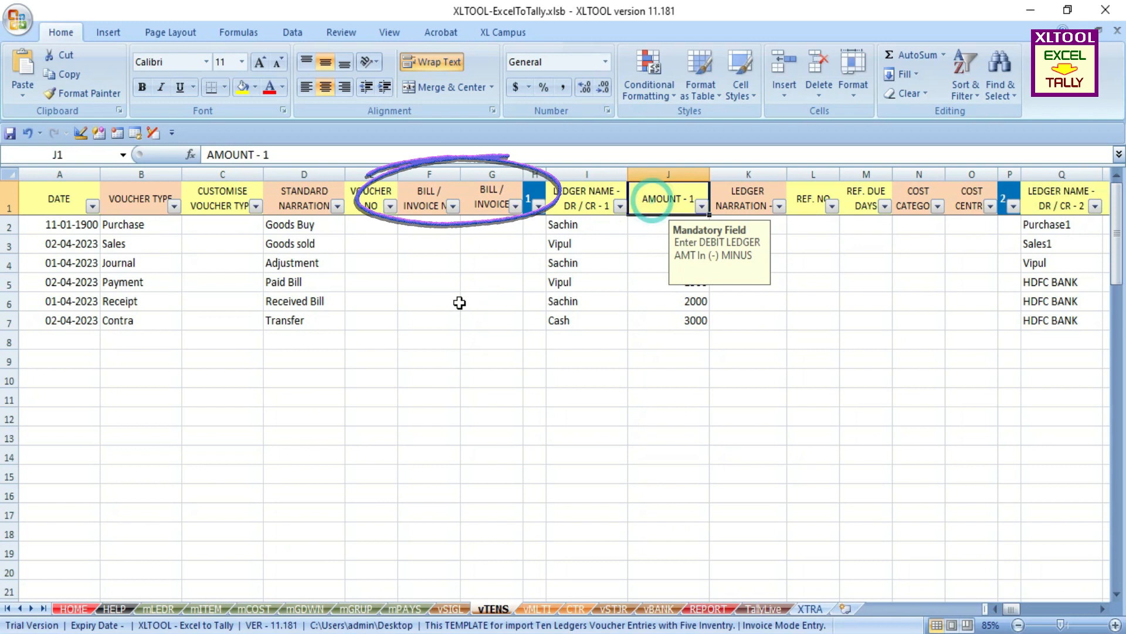
{"action": "left_click", "coordinate": [747, 197]}
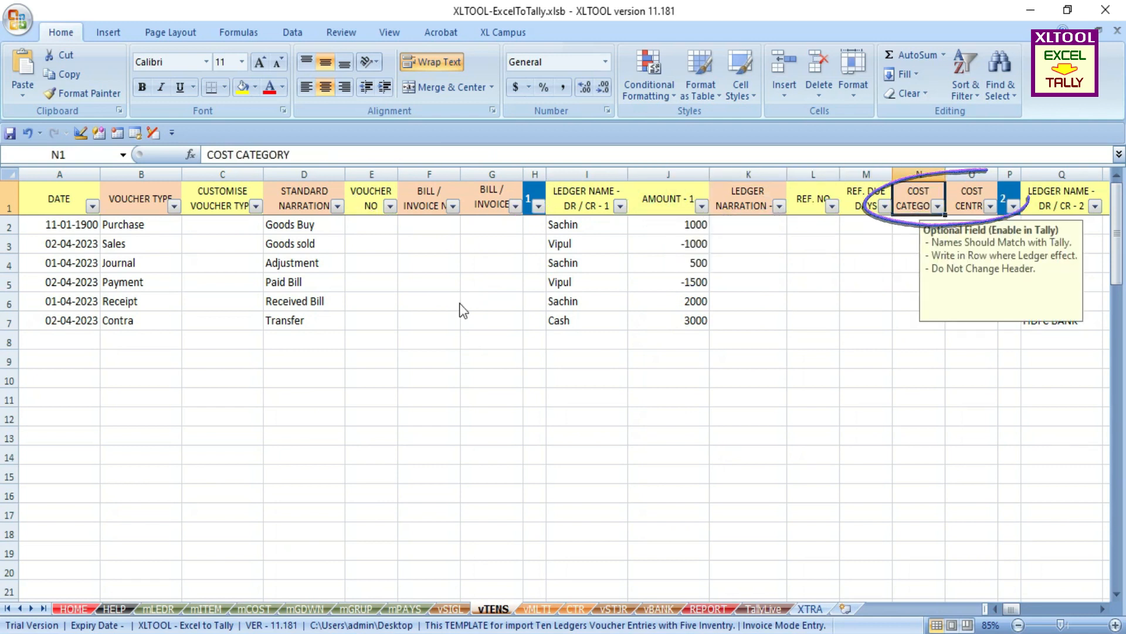
{"action": "left_click", "coordinate": [59, 224]}
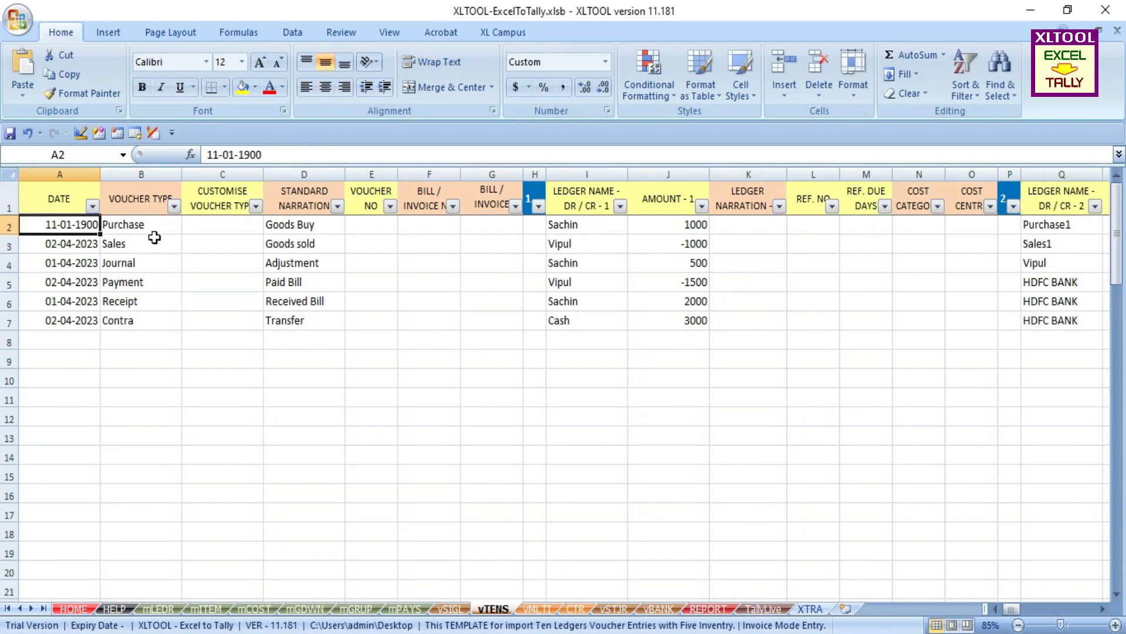
Select the first voucher's ledger name cell and bring up the XLTOOL Excel-to-Tally menu
{"action": "left_click", "coordinate": [587, 224]}
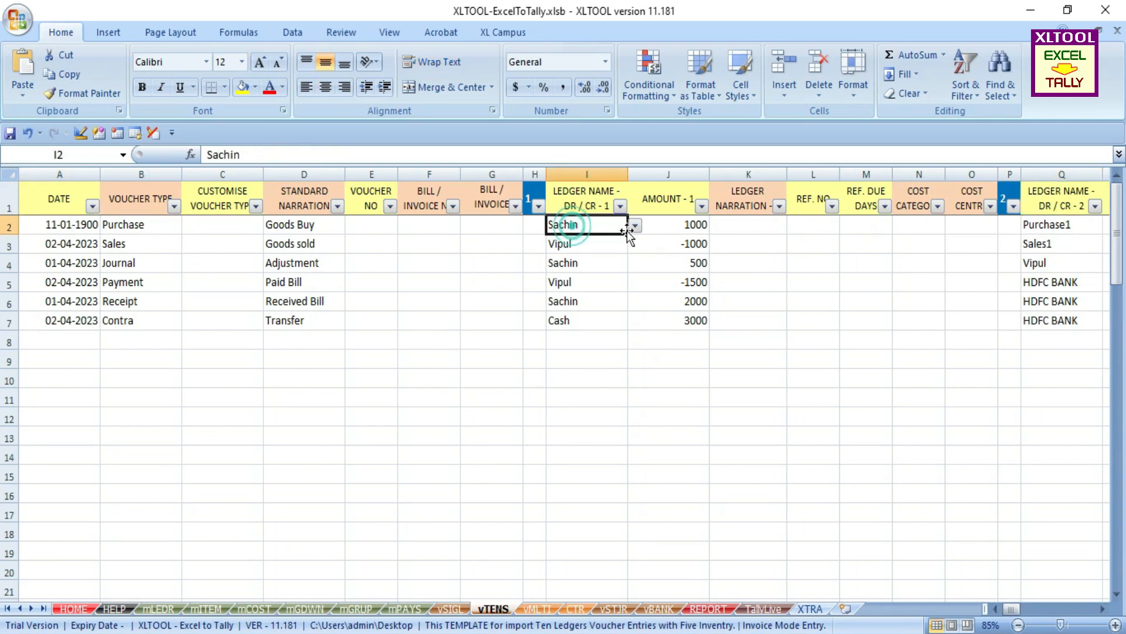
{"action": "left_click", "coordinate": [634, 225]}
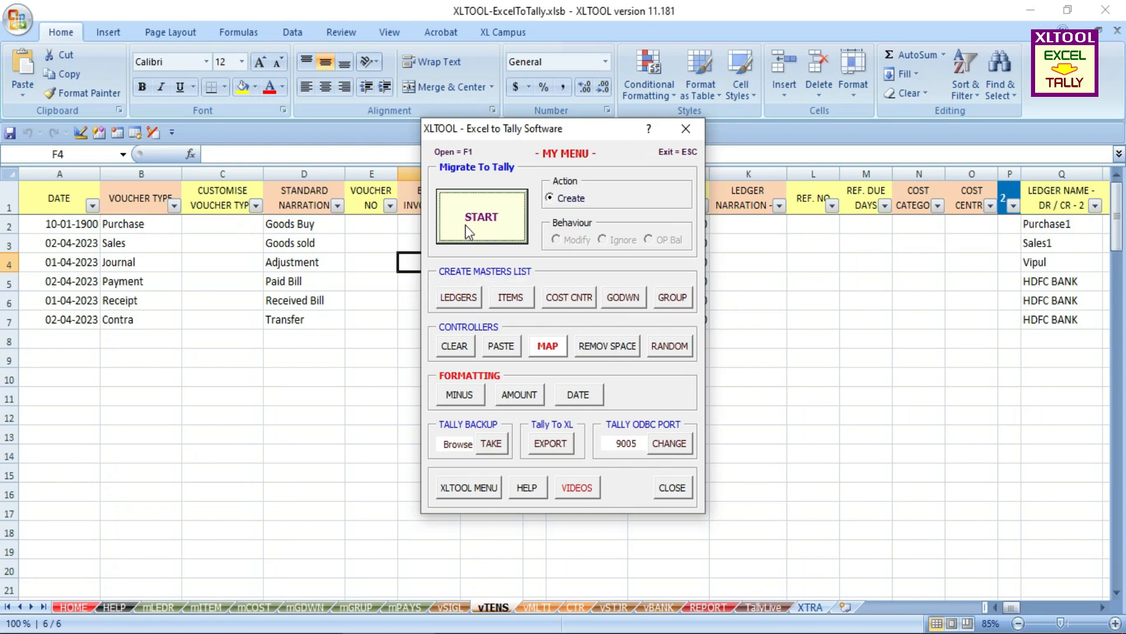
Run START to import the vTENS vouchers into Tally, then check the Day Book listing
{"action": "left_click", "coordinate": [481, 216]}
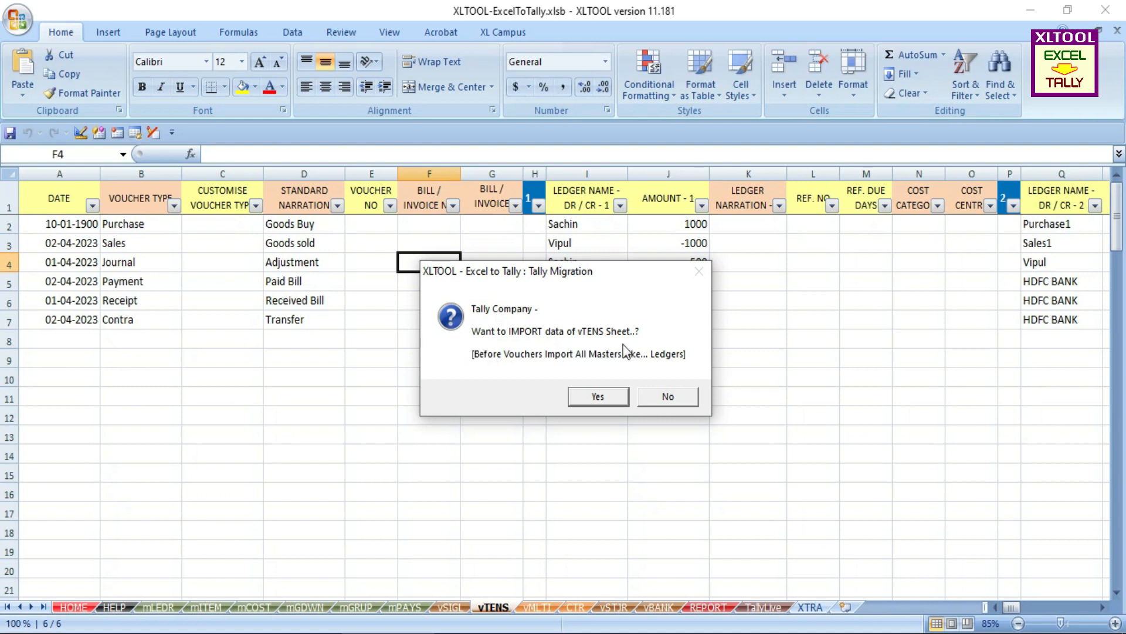
{"action": "left_click", "coordinate": [597, 395]}
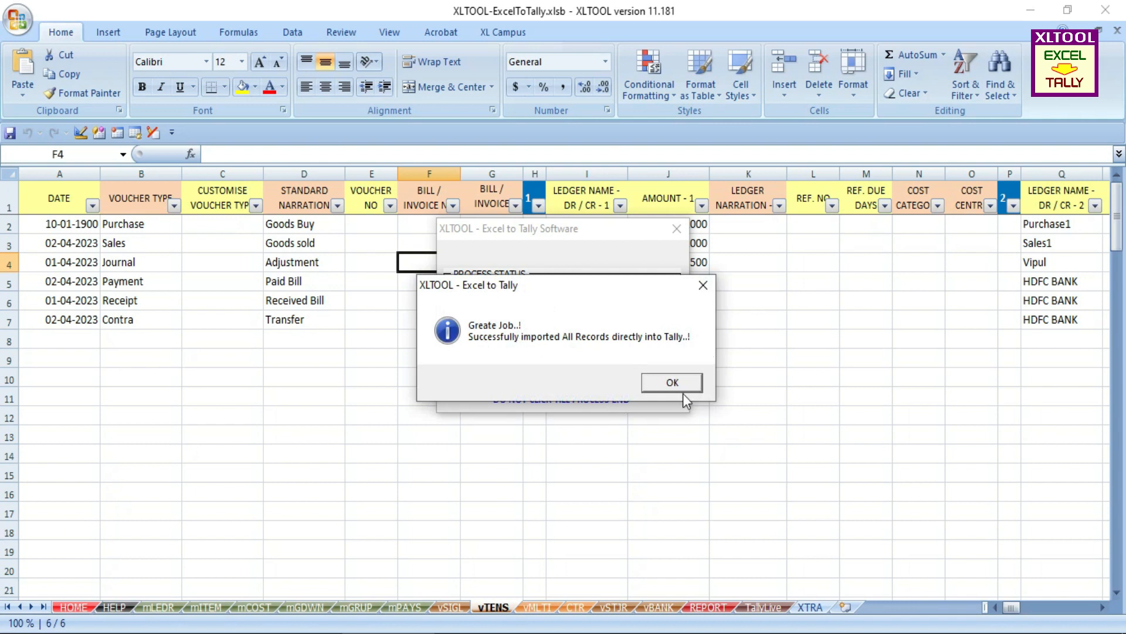
{"action": "left_click", "coordinate": [671, 382]}
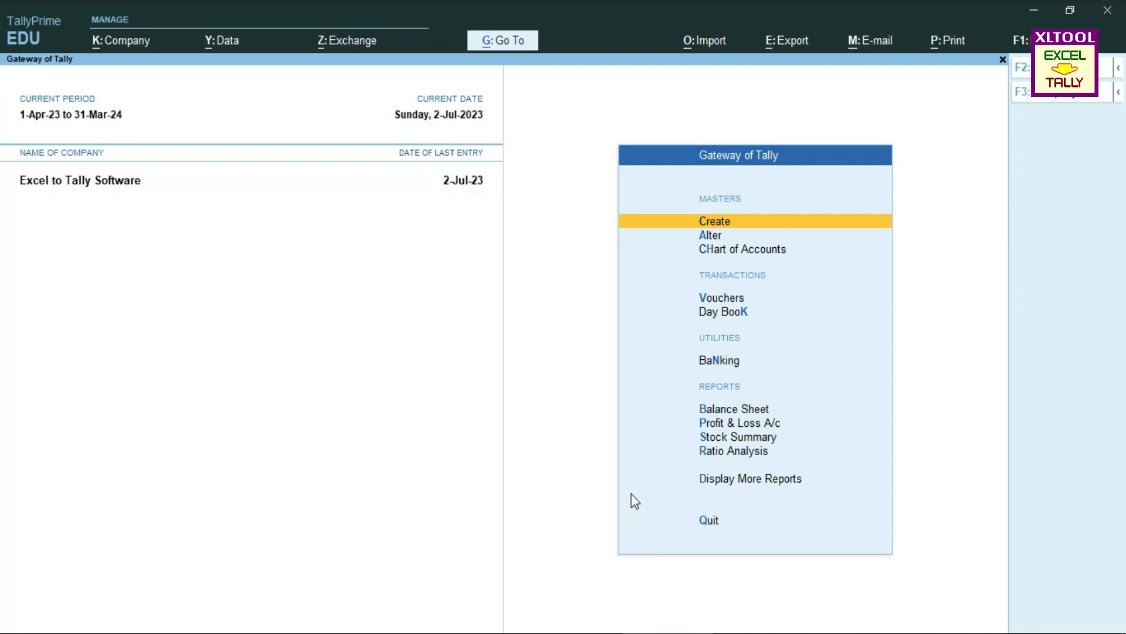
{"action": "left_click", "coordinate": [723, 311]}
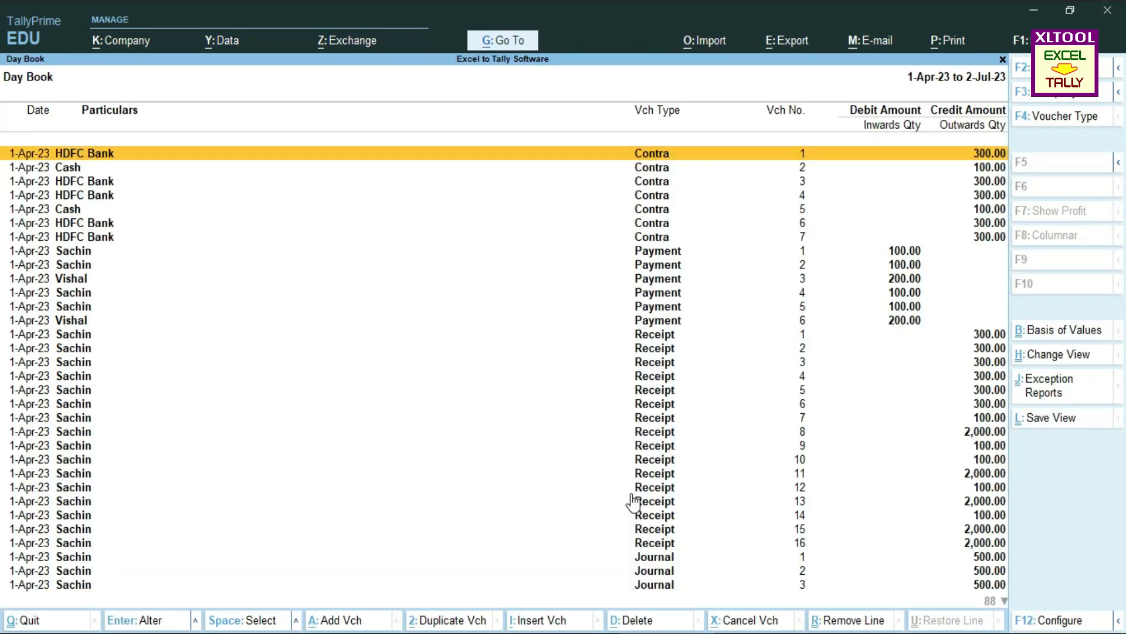